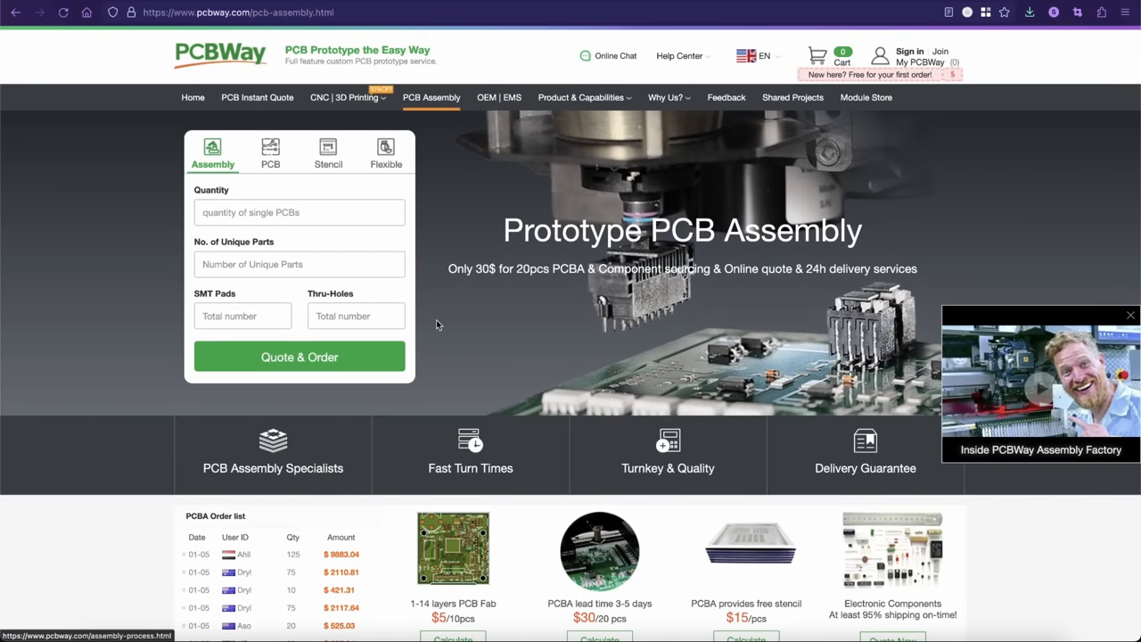
Step: Return to the PCBWay home page and look over the manufacturing services offered
scroll(down, 3)
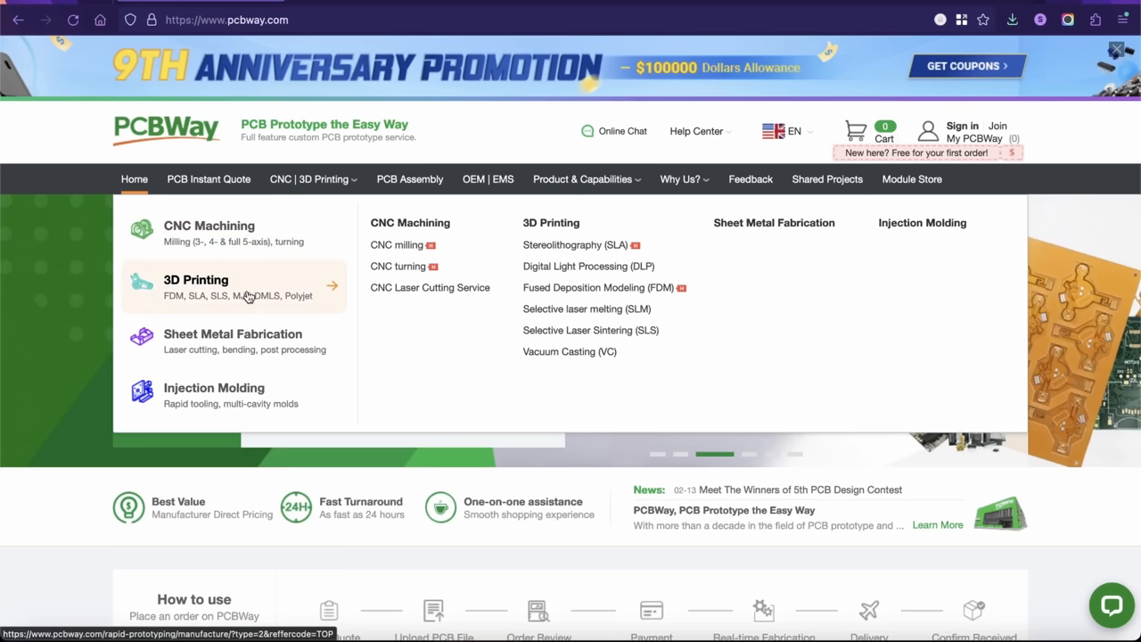
mouse_move(246, 396)
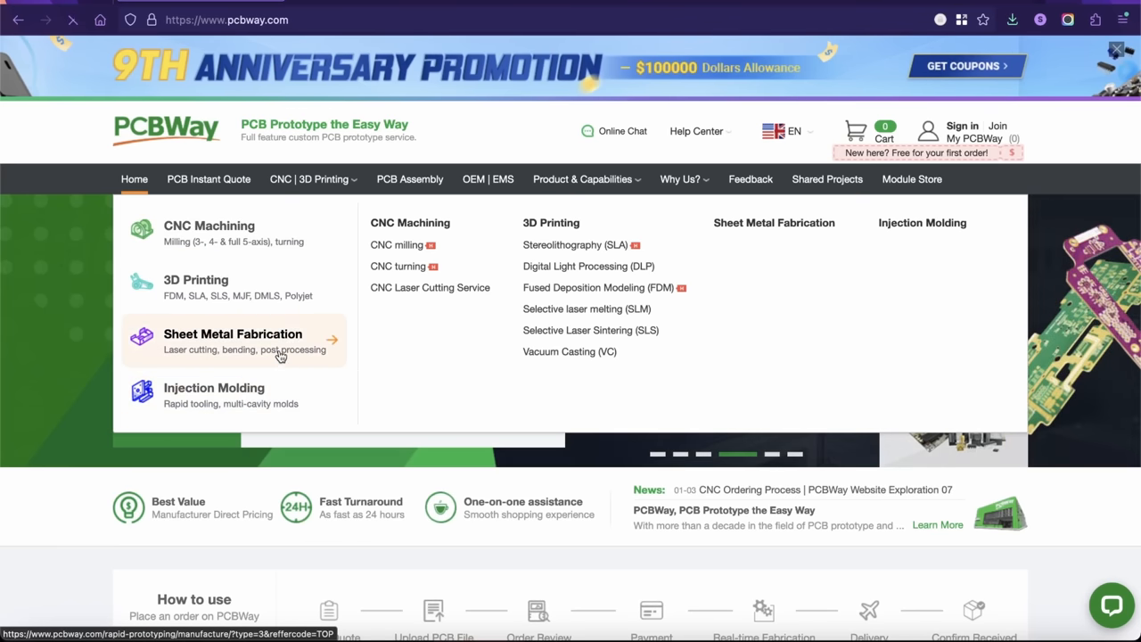
click(232, 338)
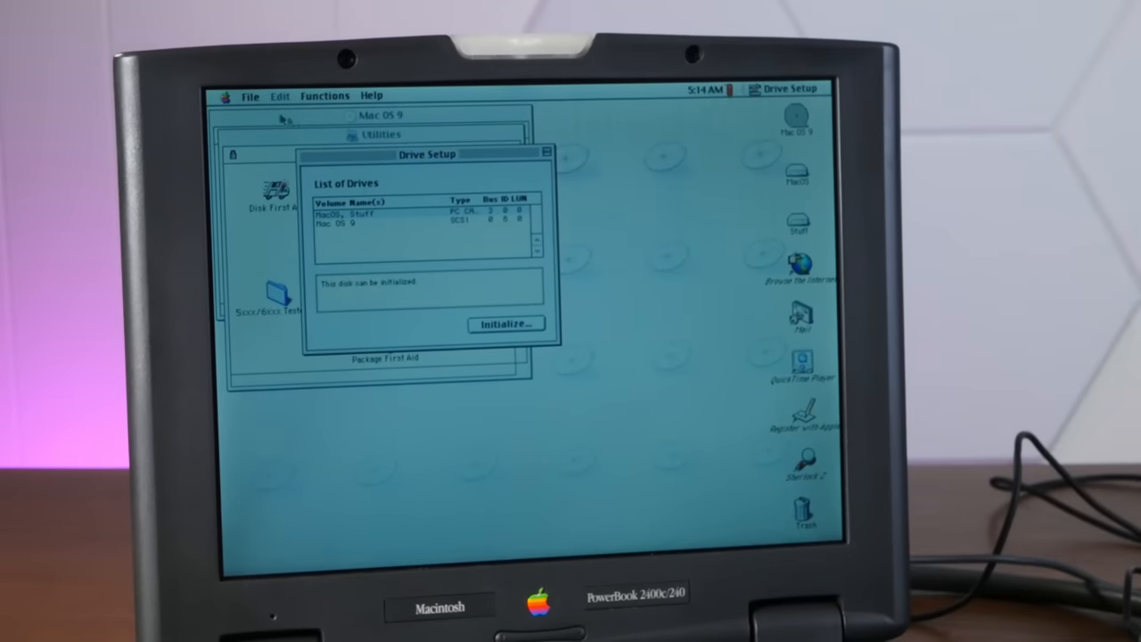
mouse_move(610, 348)
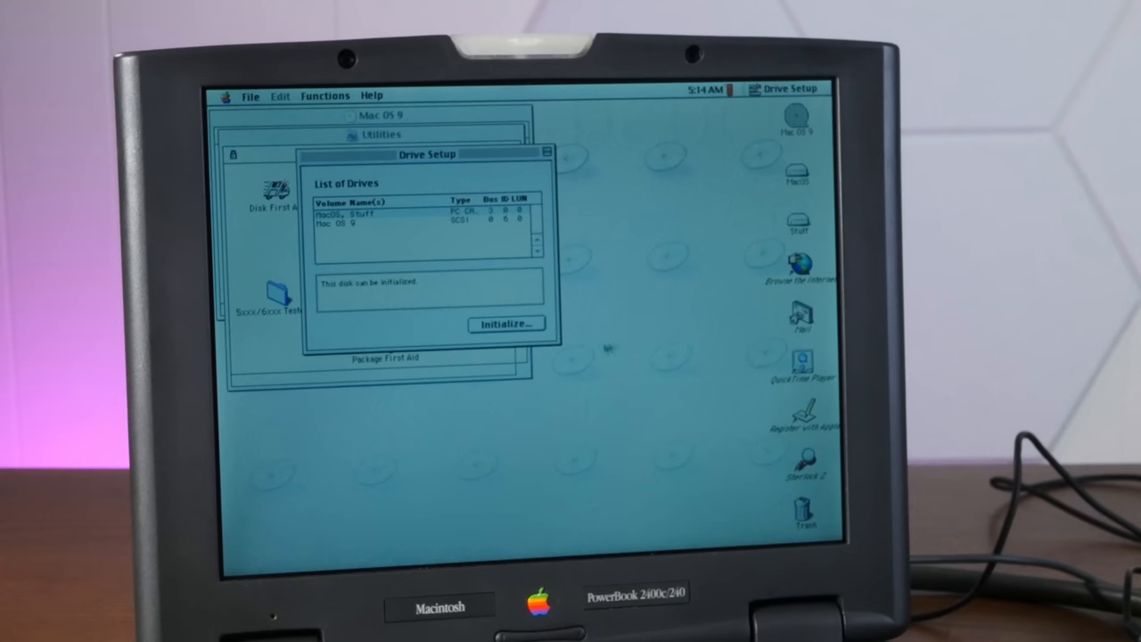
Step: Erase the hard disk into two Mac OS Extended partitions, one named Stuff, confirming data loss
click(506, 322)
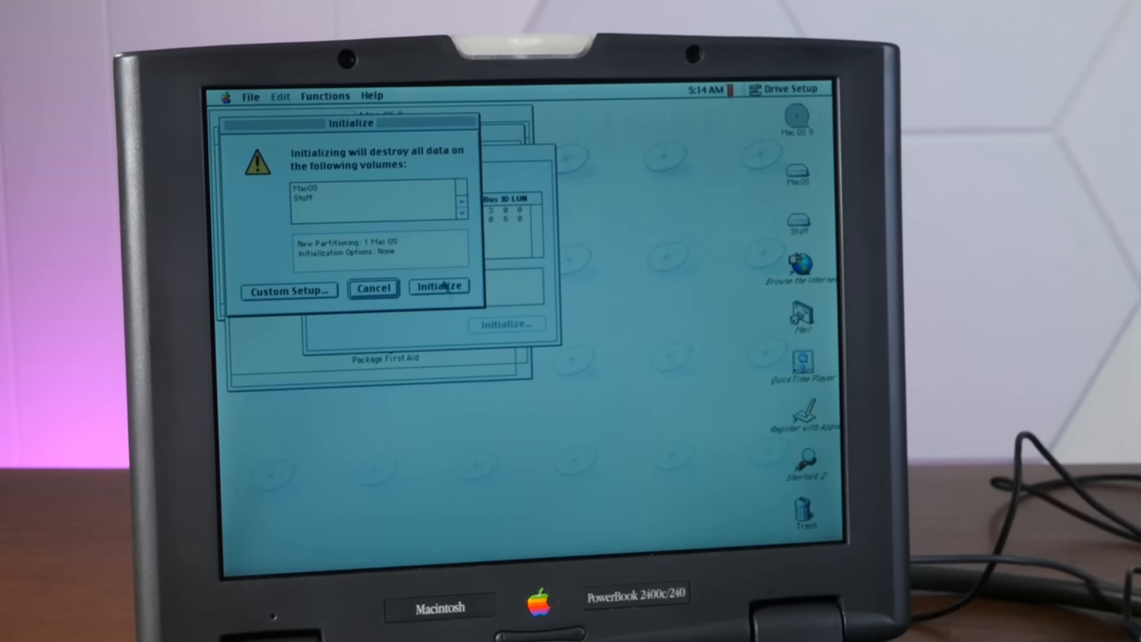
click(289, 289)
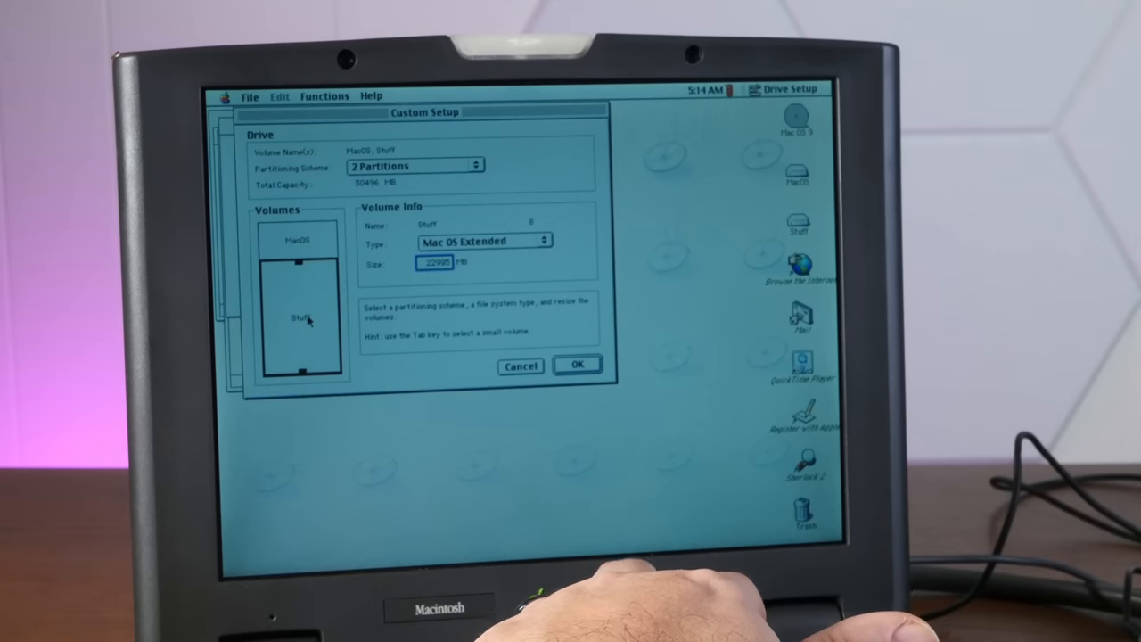
click(577, 364)
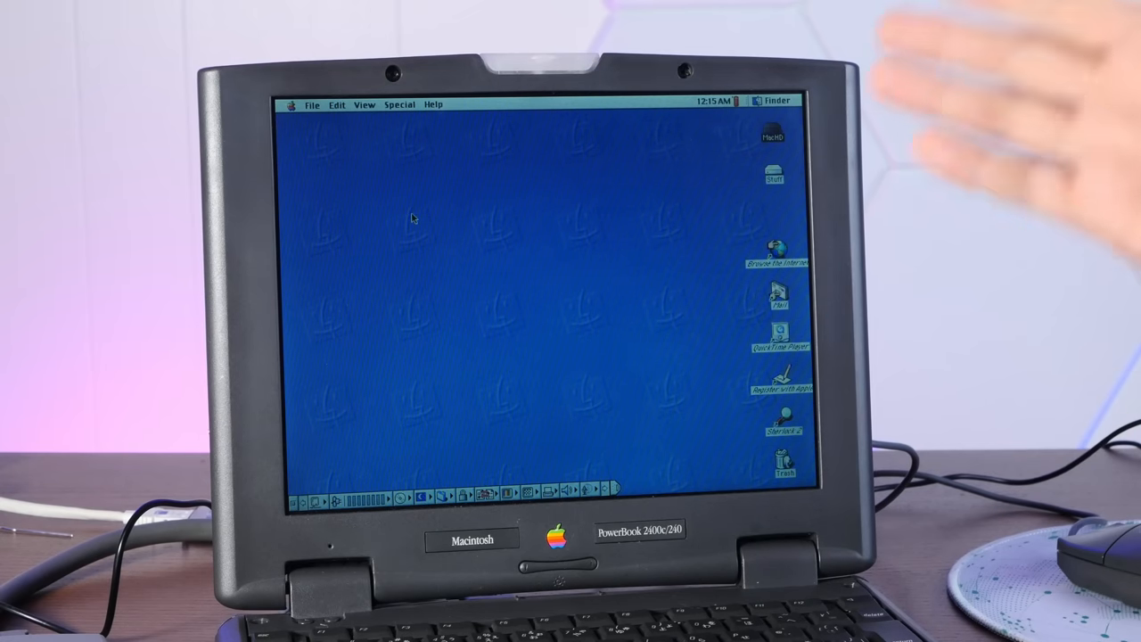
mouse_move(699, 257)
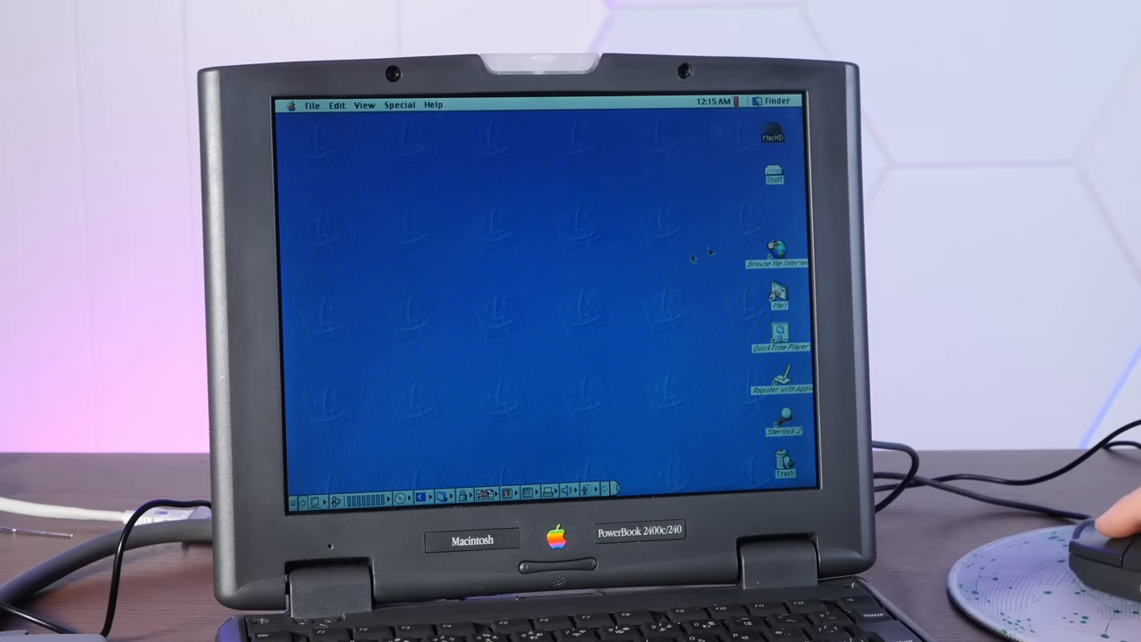
Step: Show the Stuff volume's contents and select the XPostFacto application inside it
double_click(773, 175)
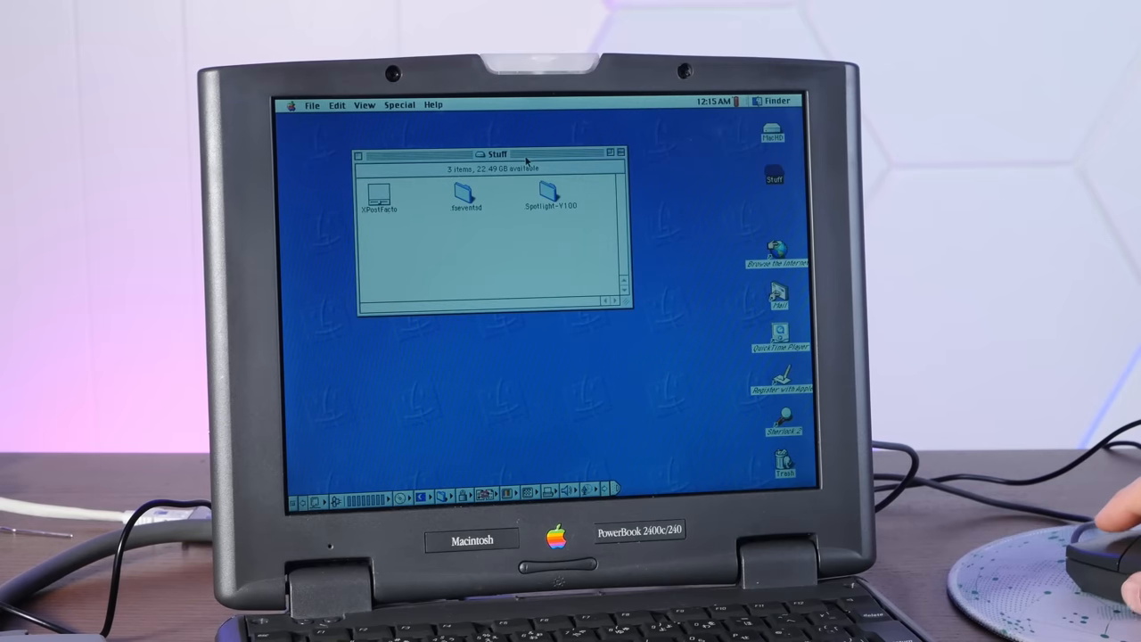
click(379, 192)
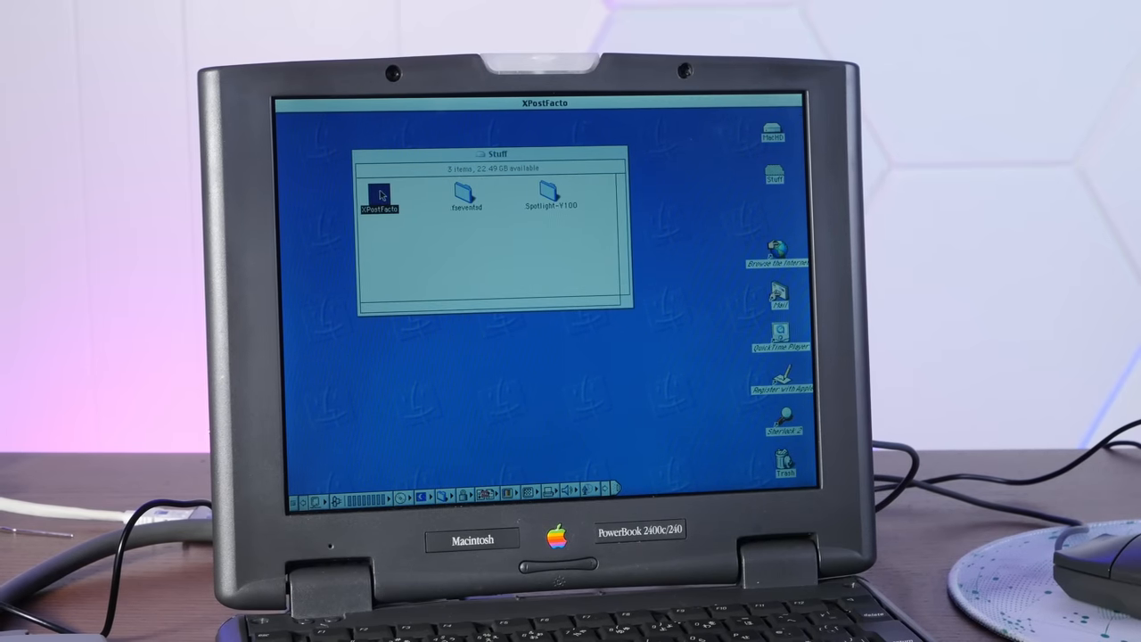
Step: Launch XPostFacto and choose Not Yet at the registration reminder
double_click(380, 194)
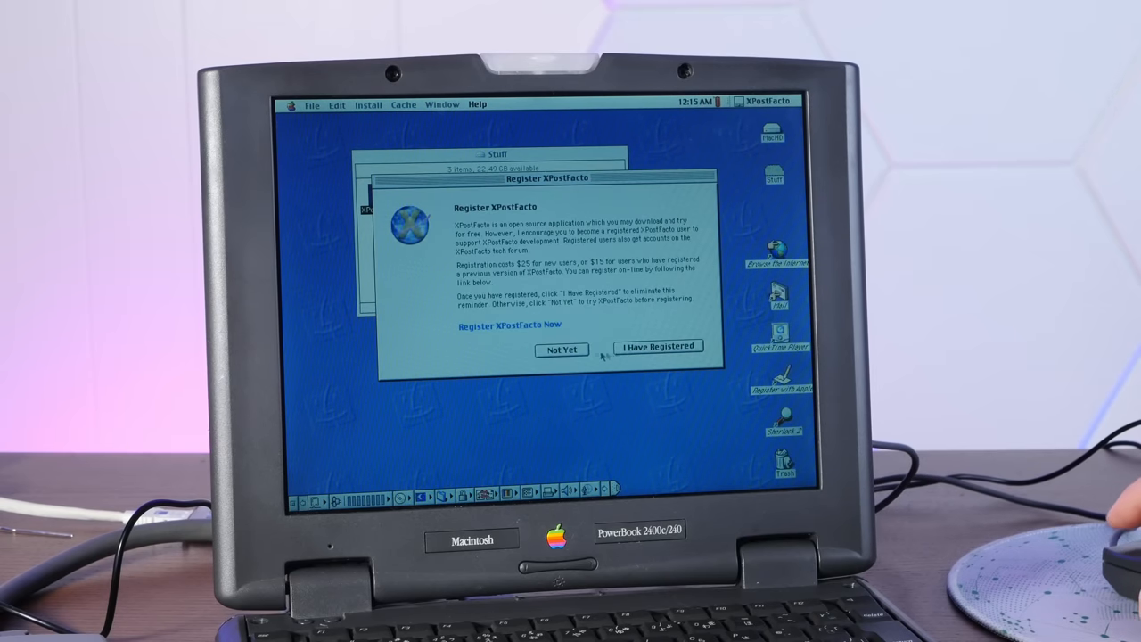
click(560, 348)
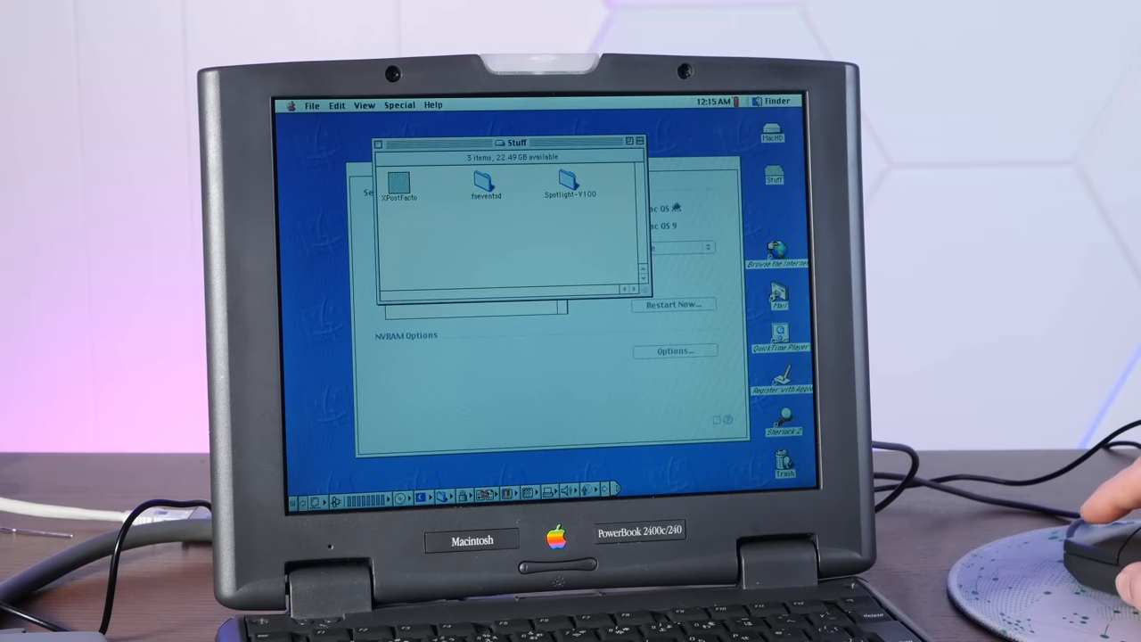
Step: Inspect the Mac OS X Install Disc 1 and MacHD volume details, then return to the main window
double_click(399, 178)
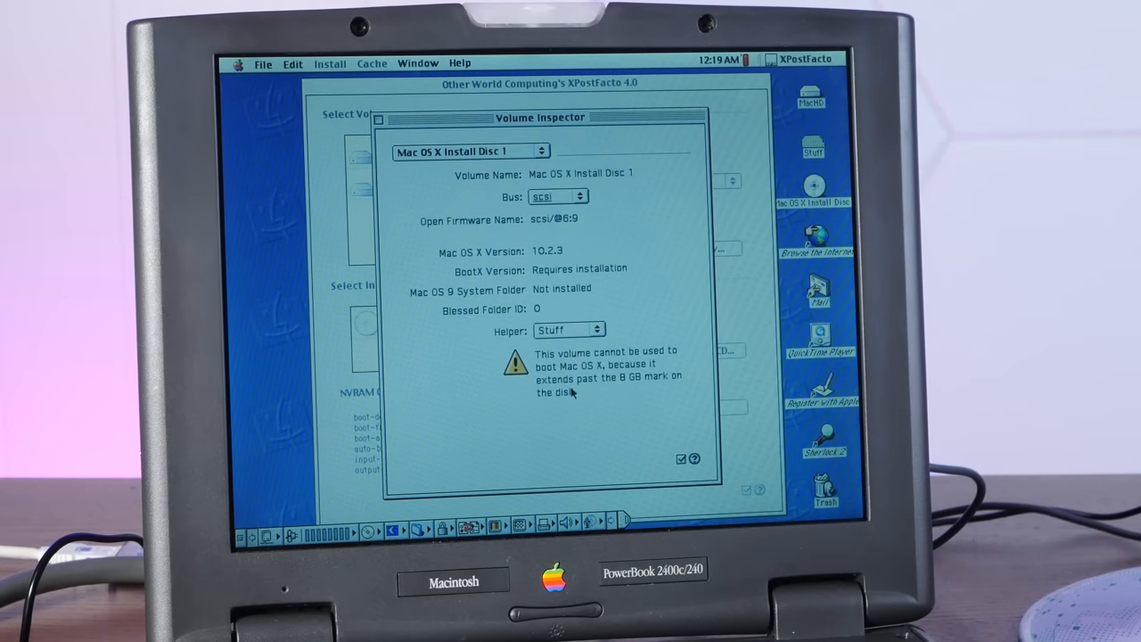
mouse_move(579, 396)
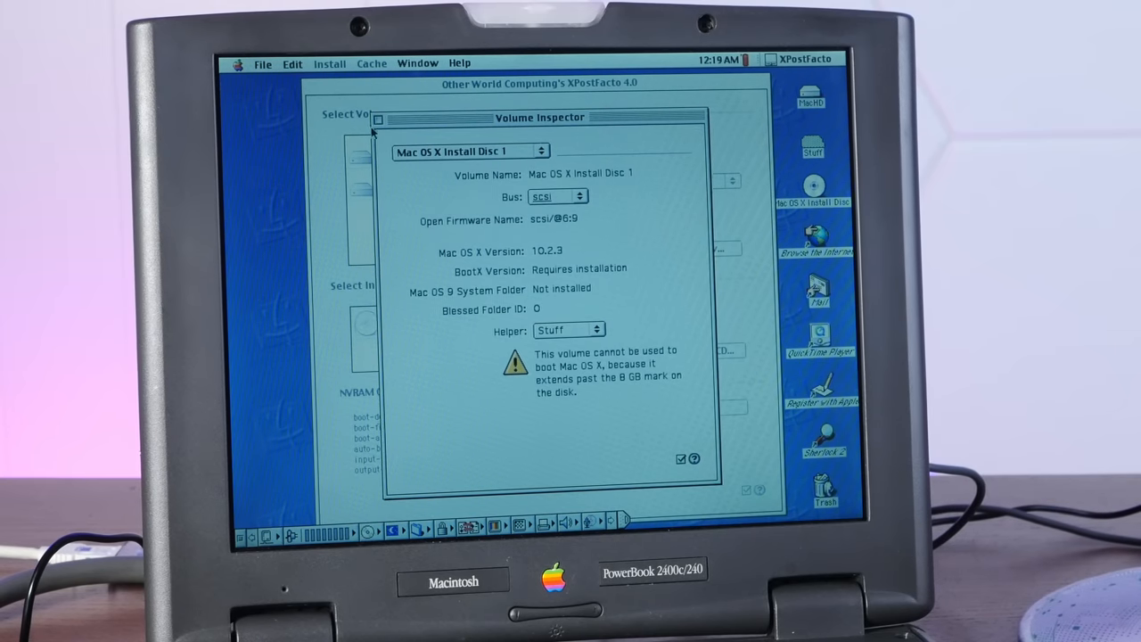
click(378, 118)
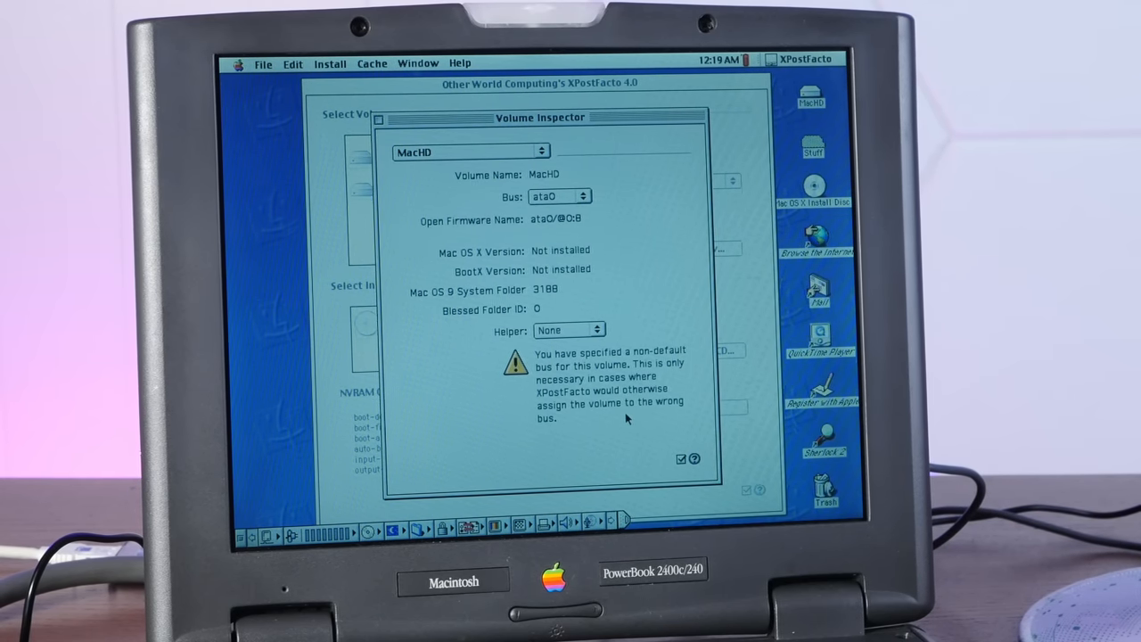
mouse_move(627, 317)
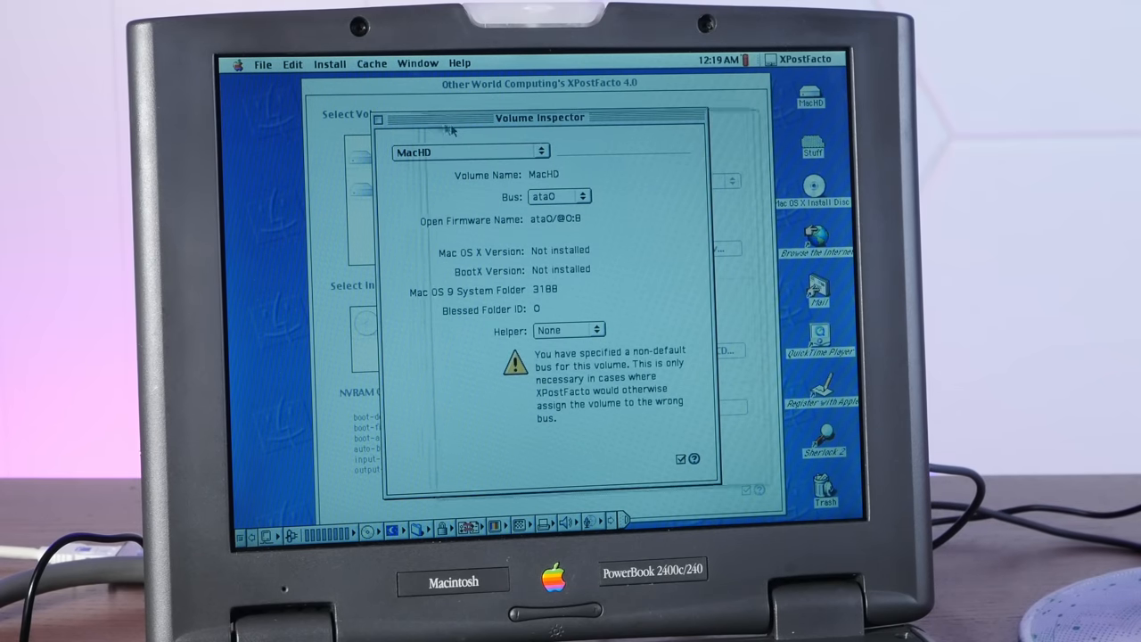
click(376, 119)
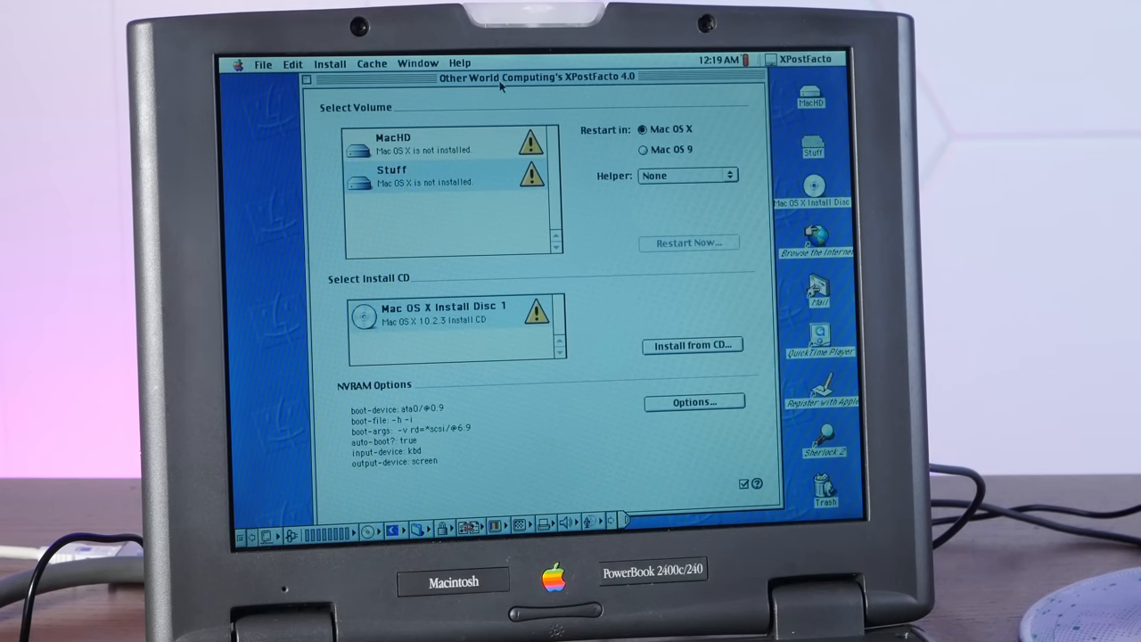
Step: Enable Verbose startup mode in Additional Settings and save it
click(694, 403)
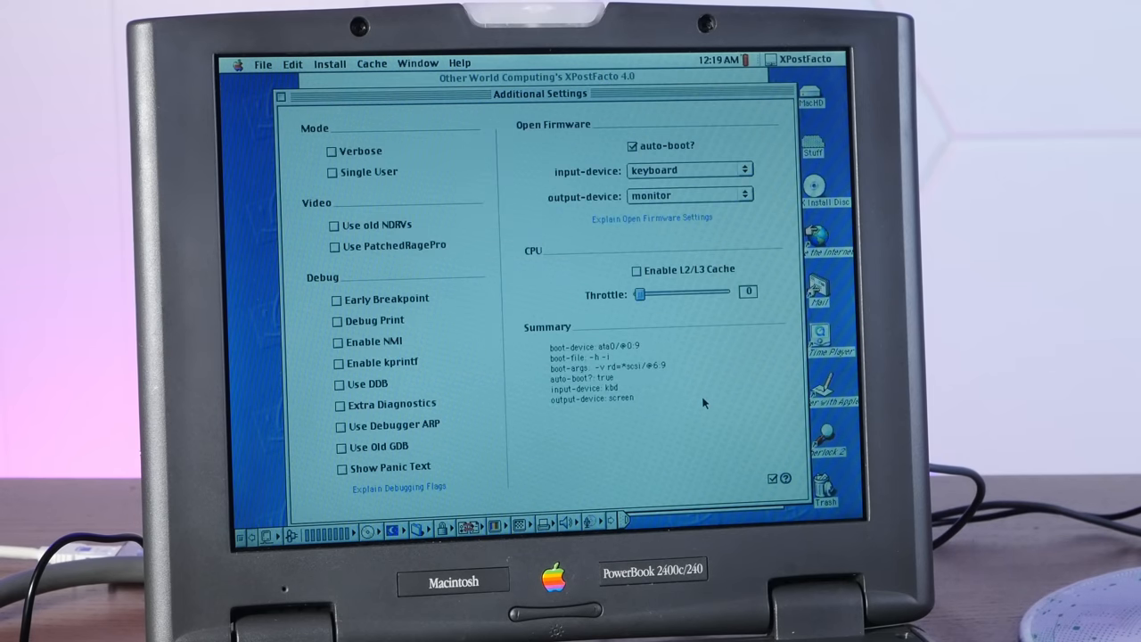
click(332, 150)
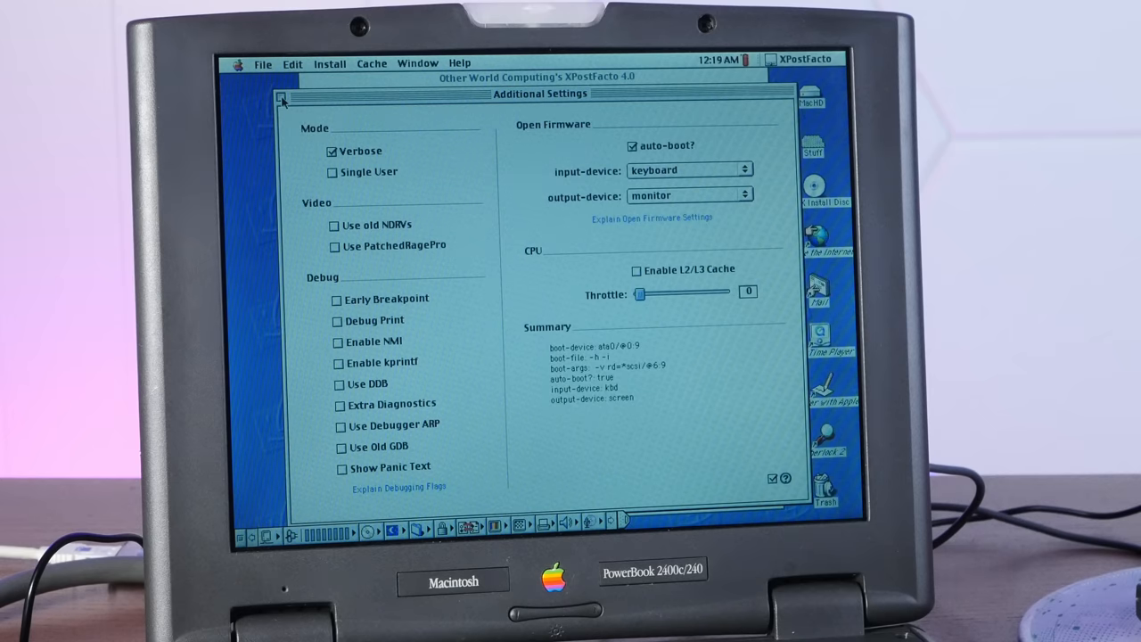
click(307, 96)
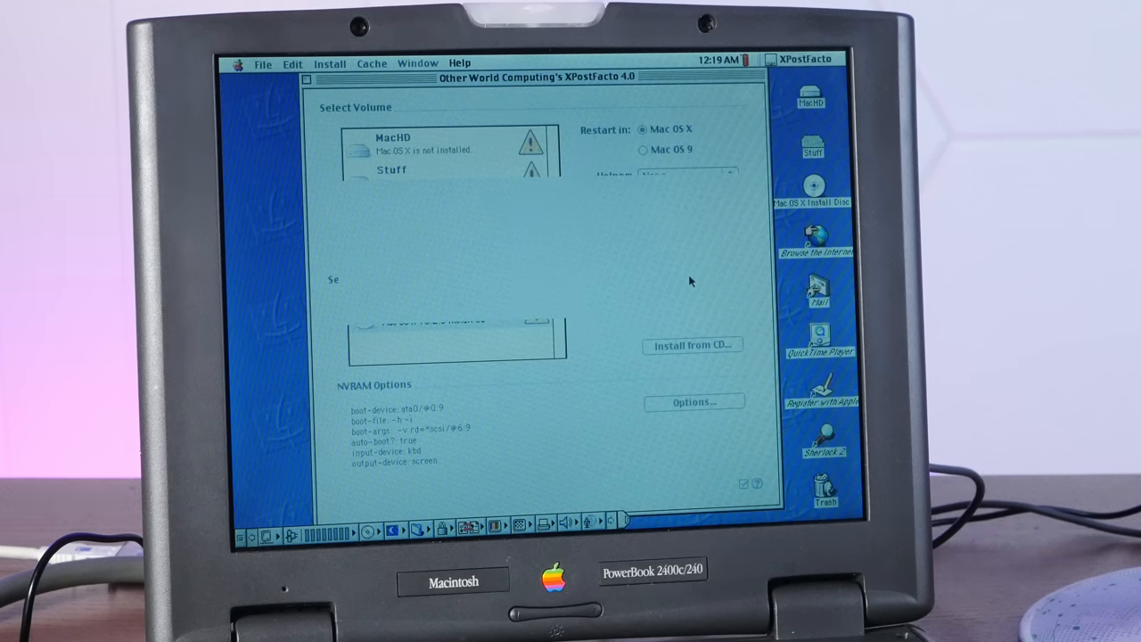
Step: Quit XPostFacto, reposition the Stuff window and select XPostFacto to relaunch it
click(691, 346)
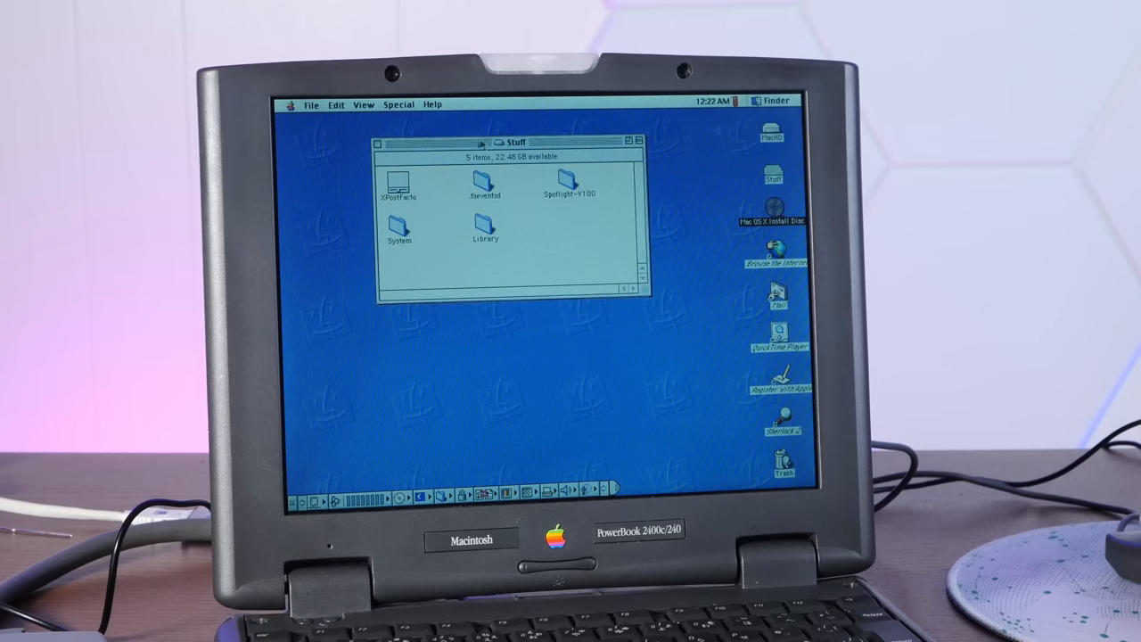
drag(510, 142, 481, 175)
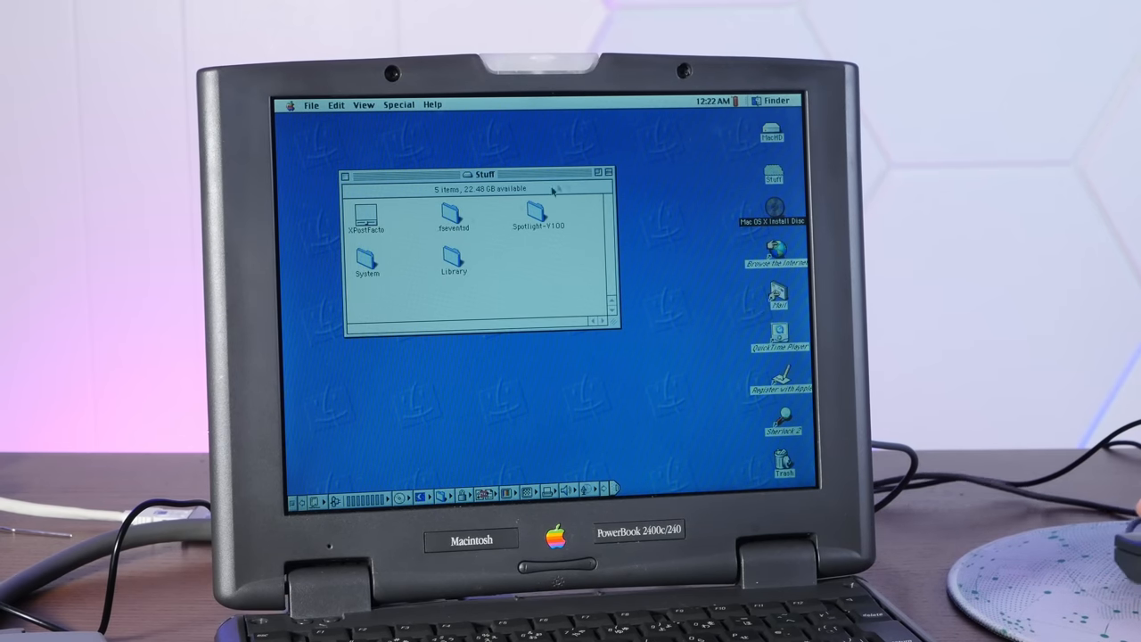
click(366, 218)
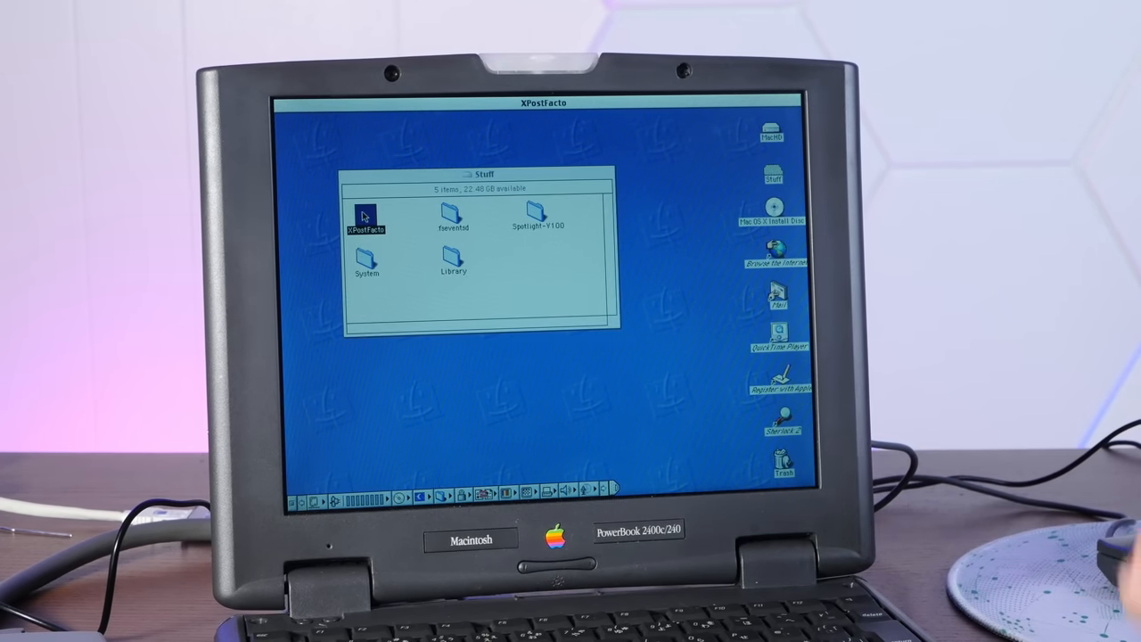
Step: Relaunch XPostFacto and confirm Install from CD so BootX begins installing
double_click(367, 214)
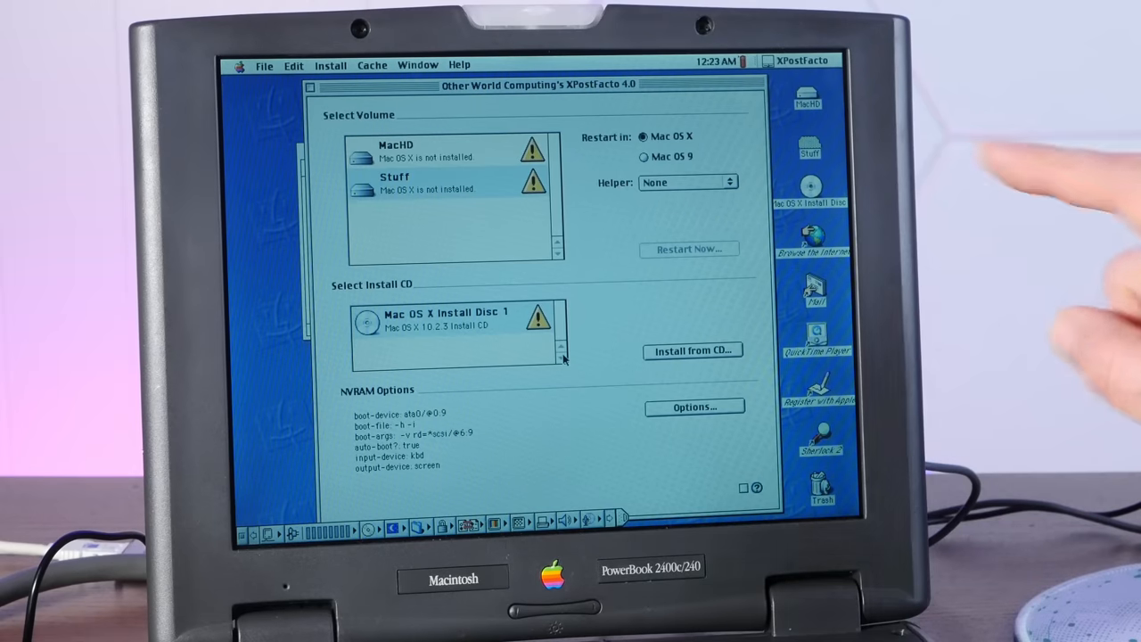
click(692, 349)
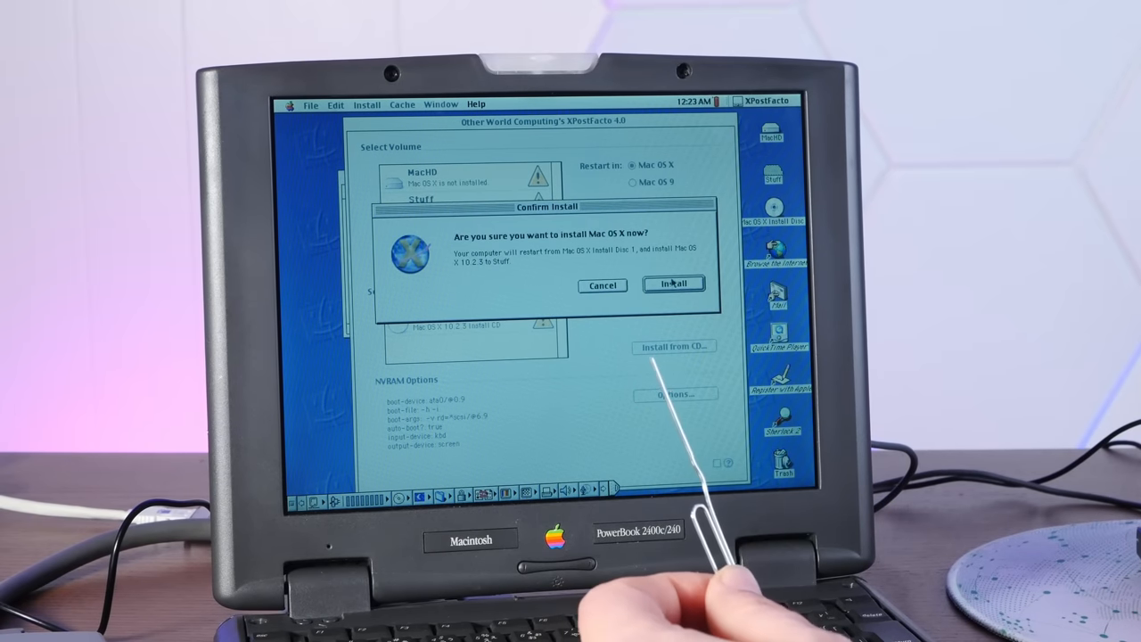
click(673, 283)
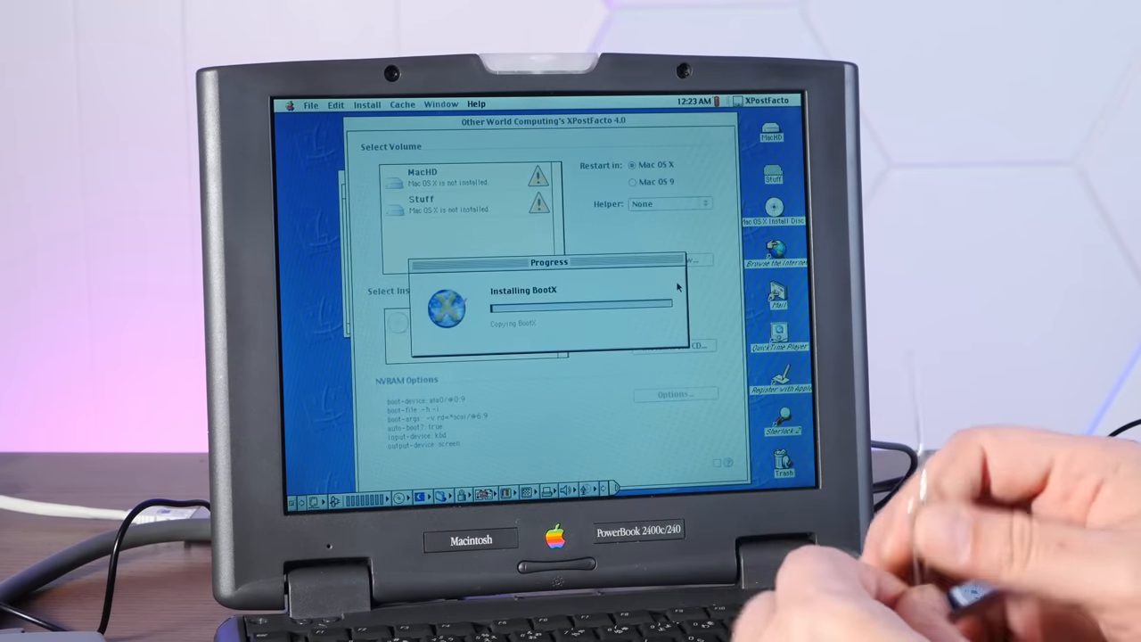